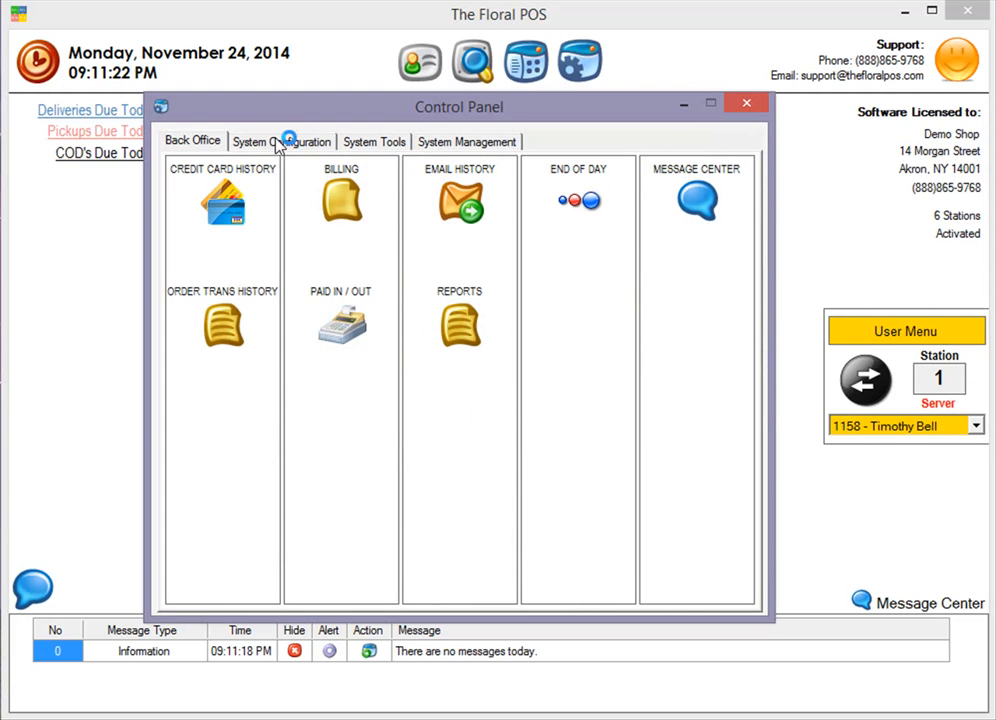
Open Wire Config from the System Configuration tab of the Control Panel.
left_click(281, 141)
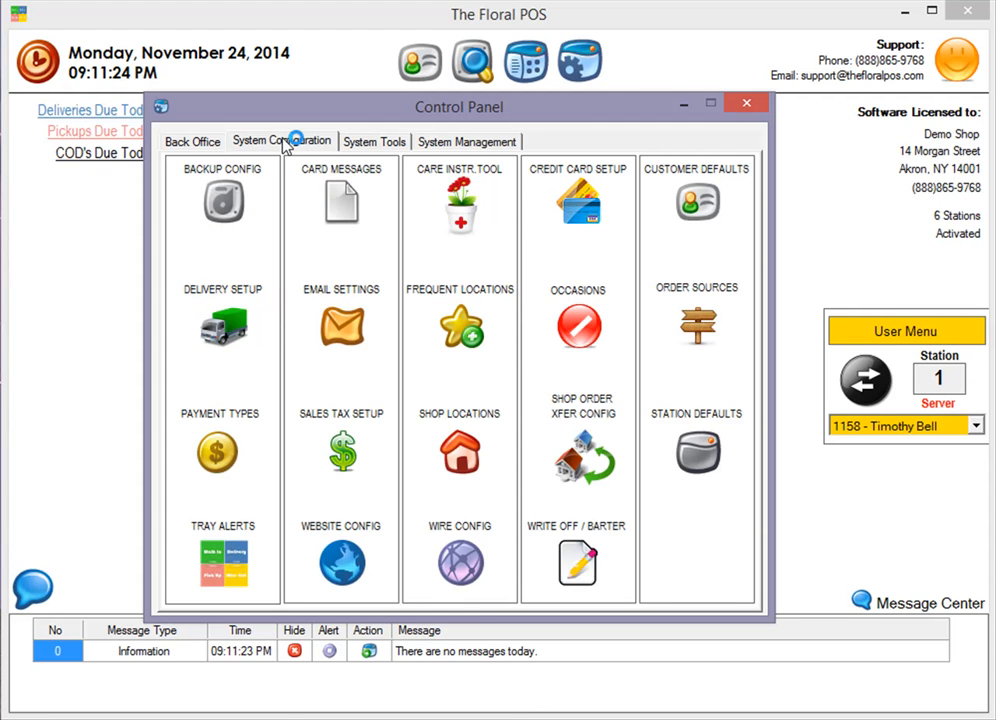
mouse_move(462, 568)
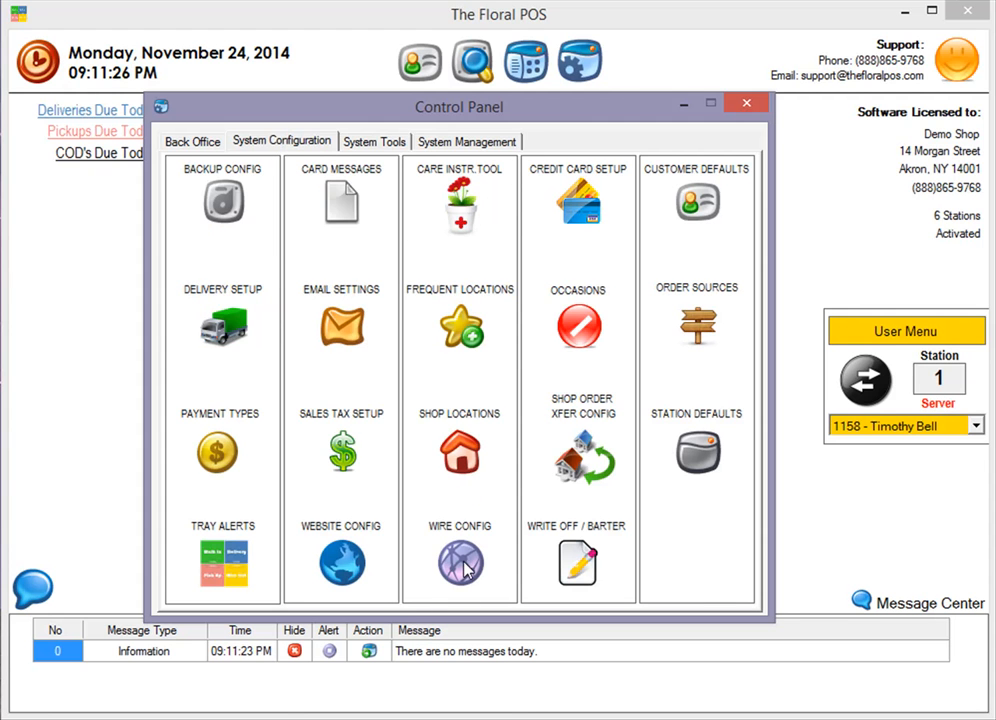
left_click(459, 563)
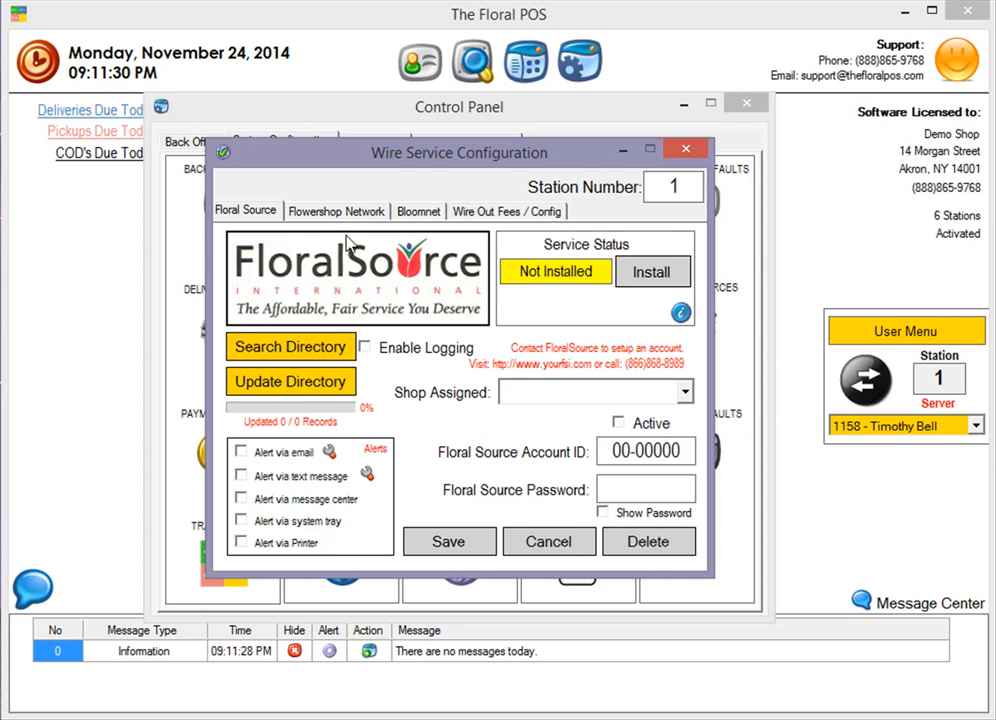
Assign The Floral POS as the active Flowershop Network shop and enter its shop ID and password.
left_click(337, 211)
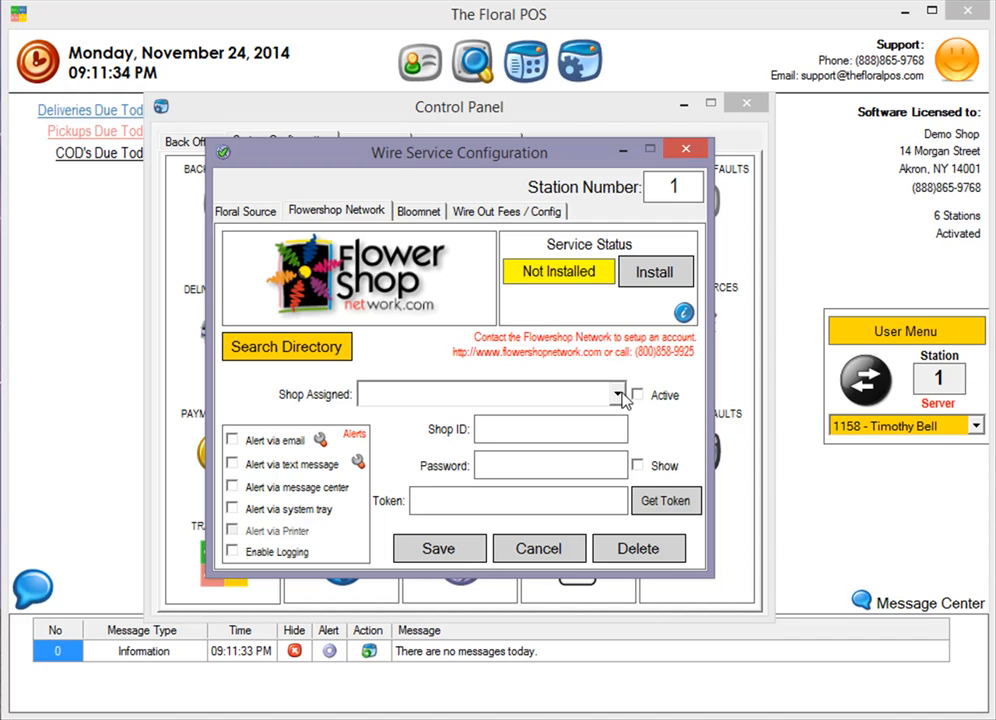
left_click(617, 393)
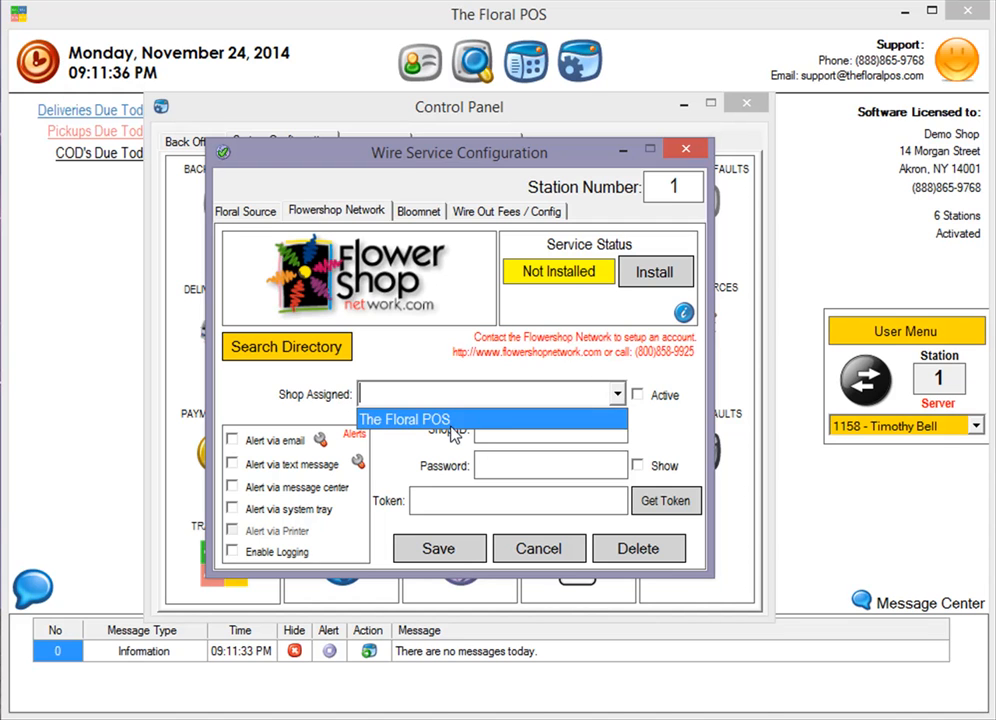
left_click(404, 418)
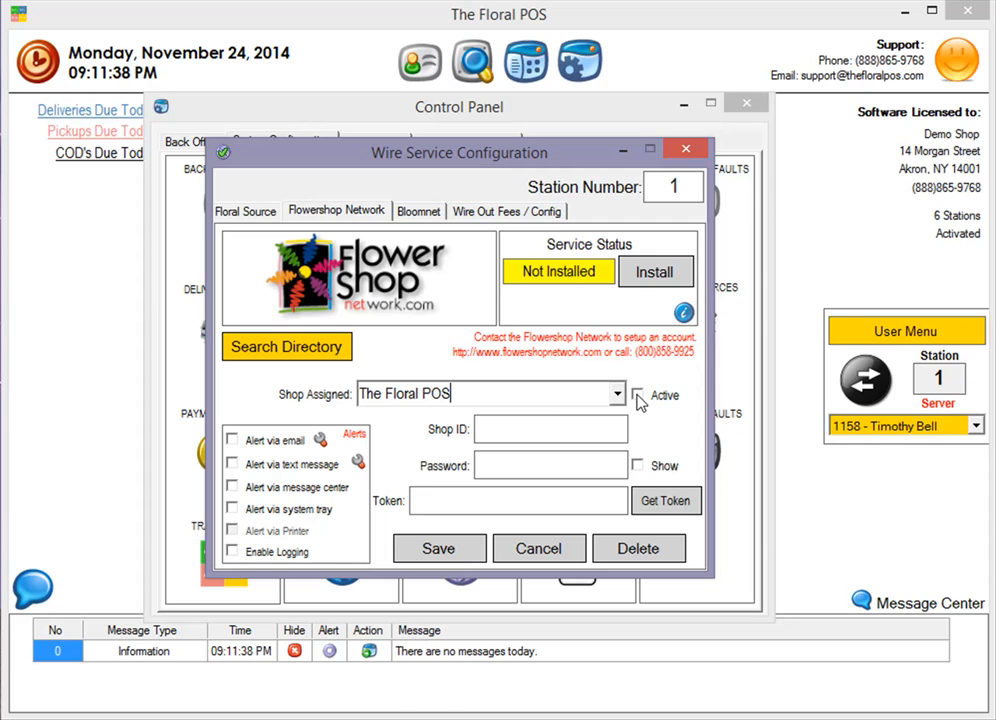
left_click(638, 395)
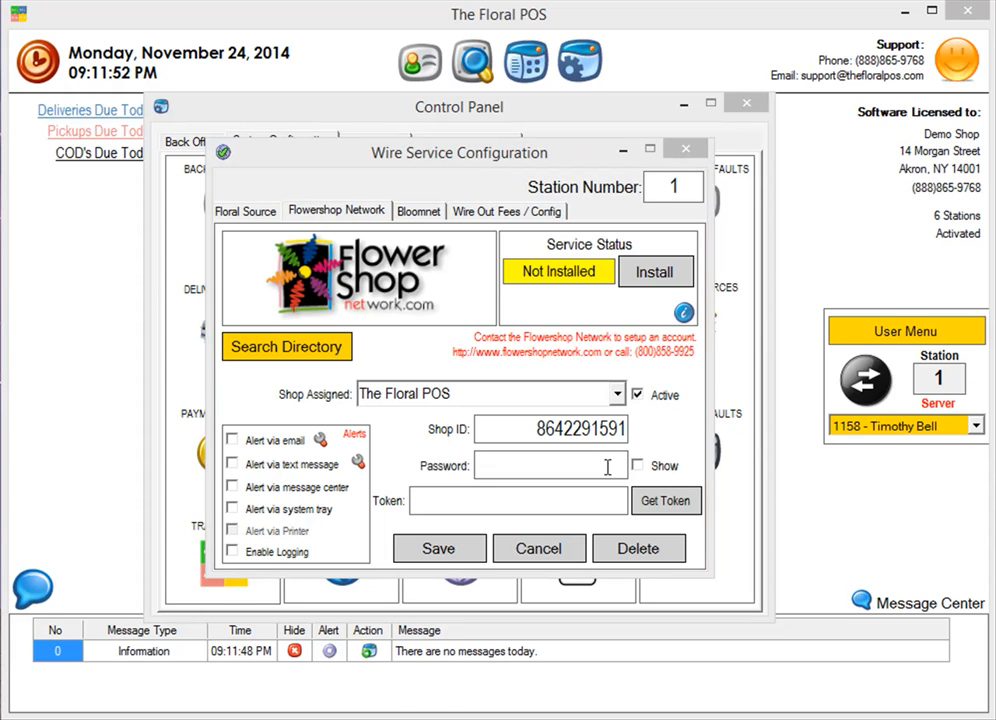
type("******")
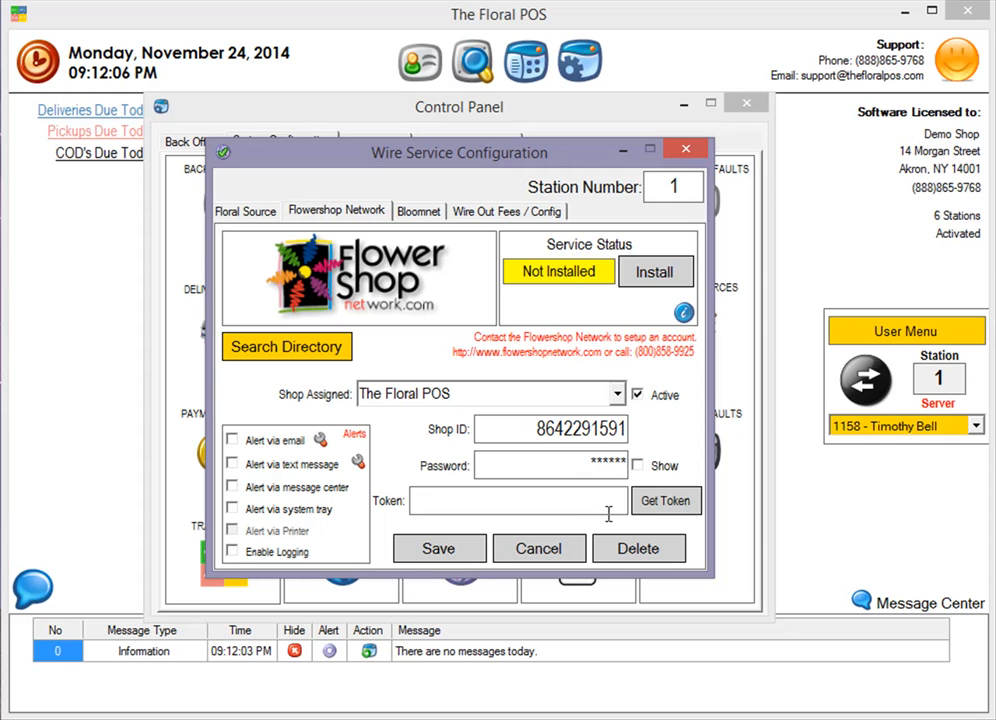
left_click(438, 548)
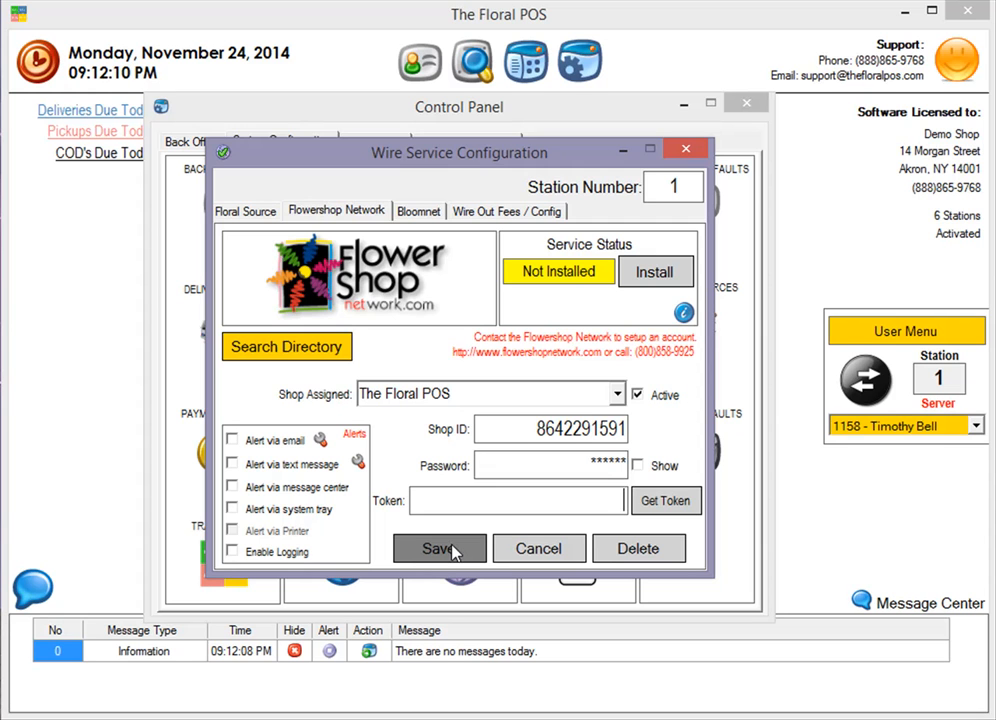
Save the Flowershop Network settings and fetch the account's access token.
left_click(438, 548)
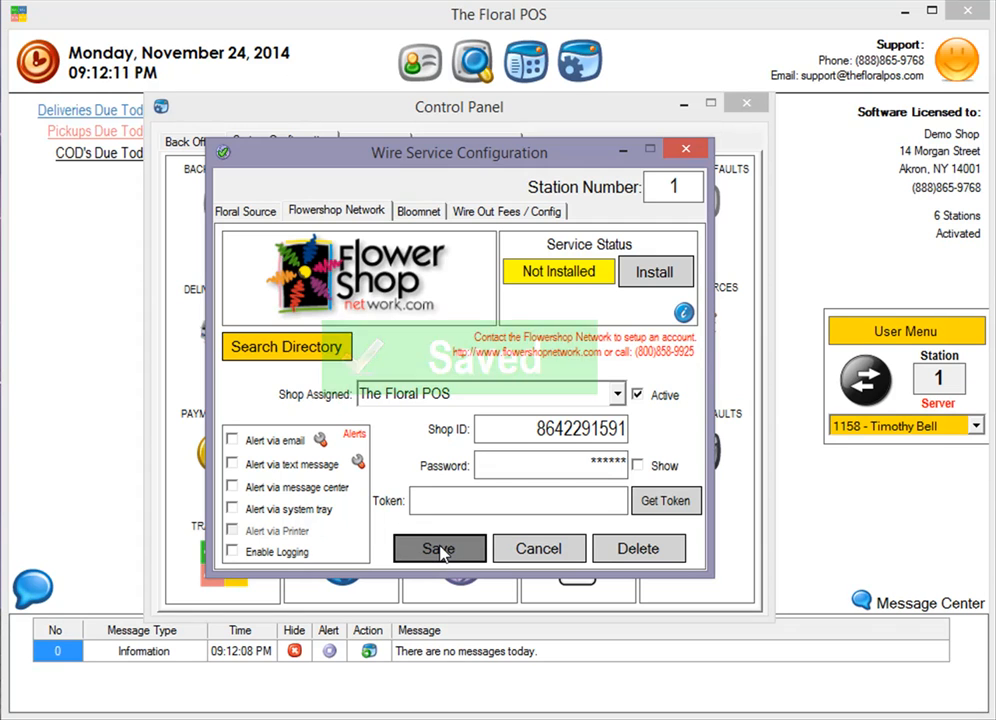
left_click(666, 500)
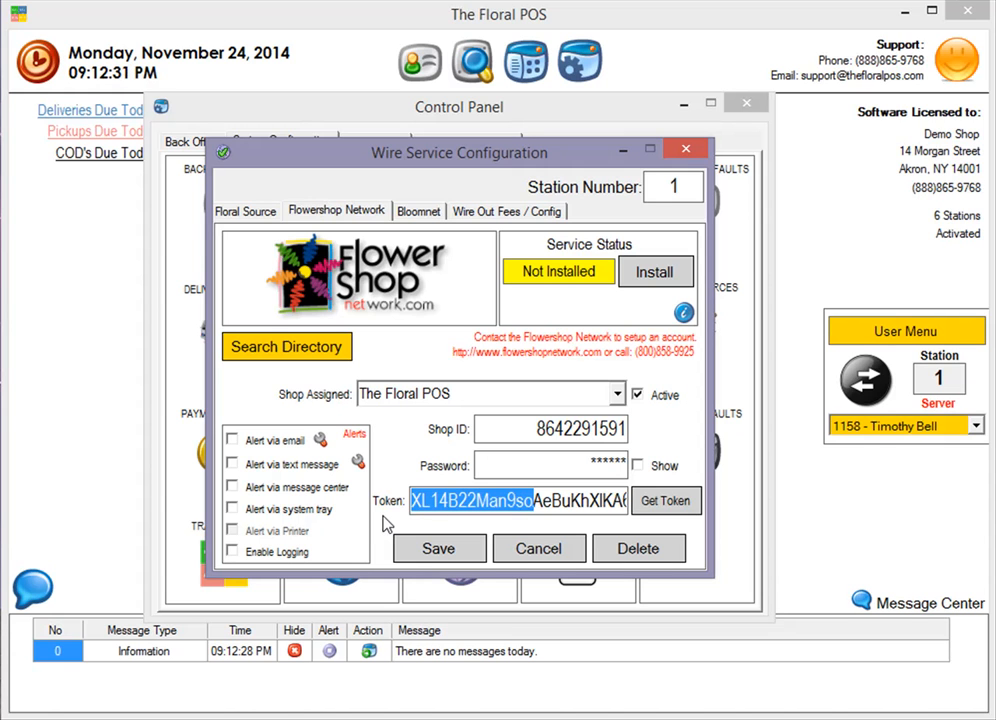
mouse_move(258, 430)
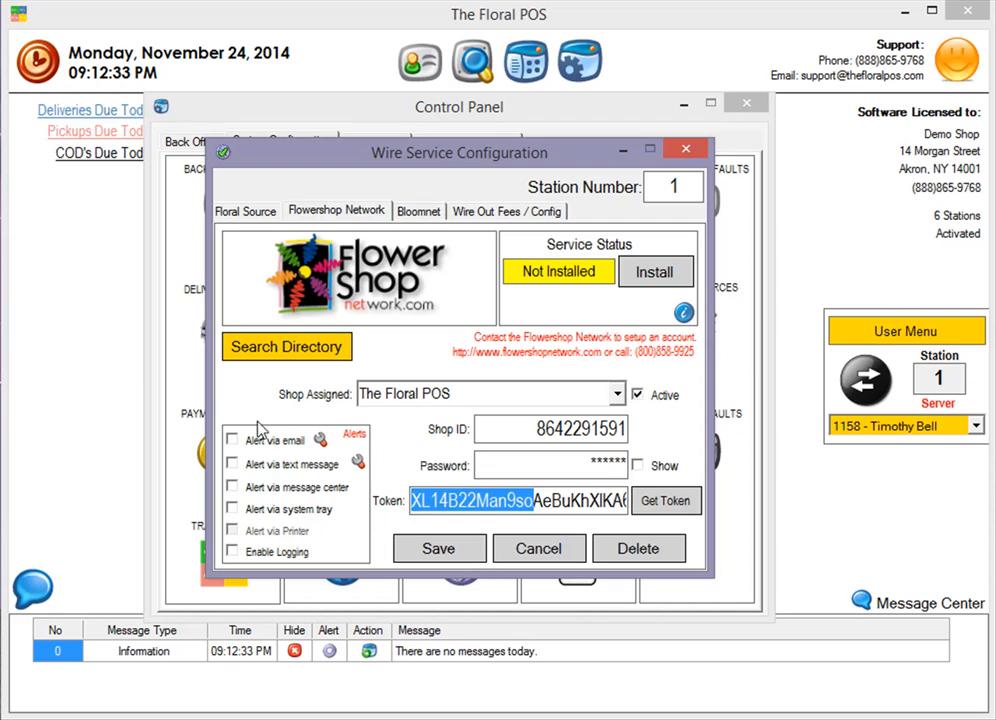
mouse_move(237, 447)
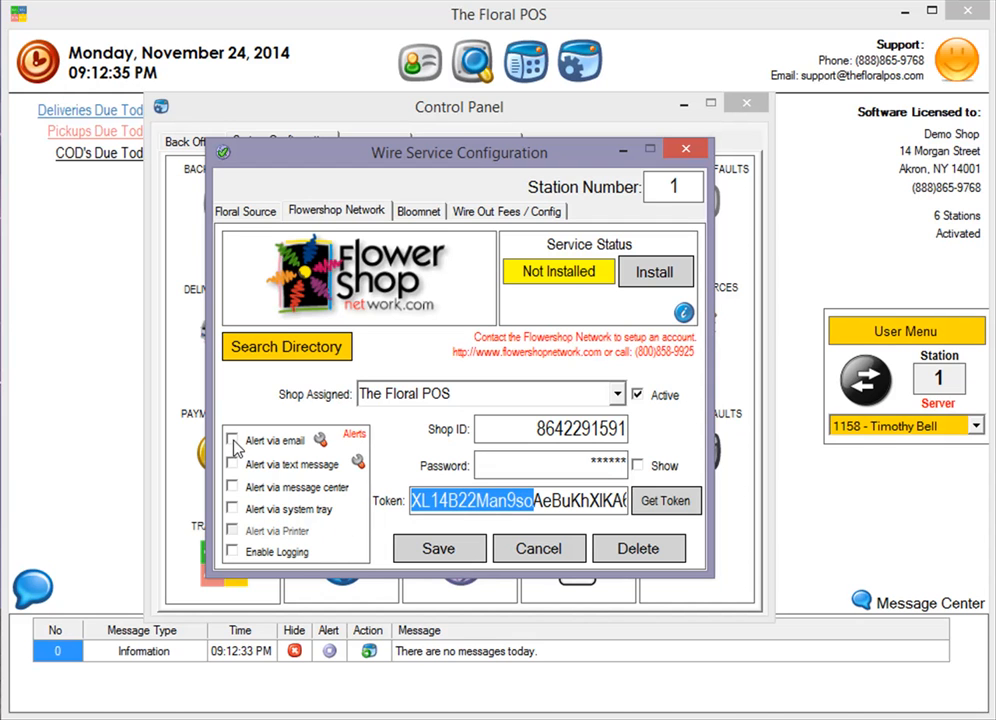
mouse_move(251, 524)
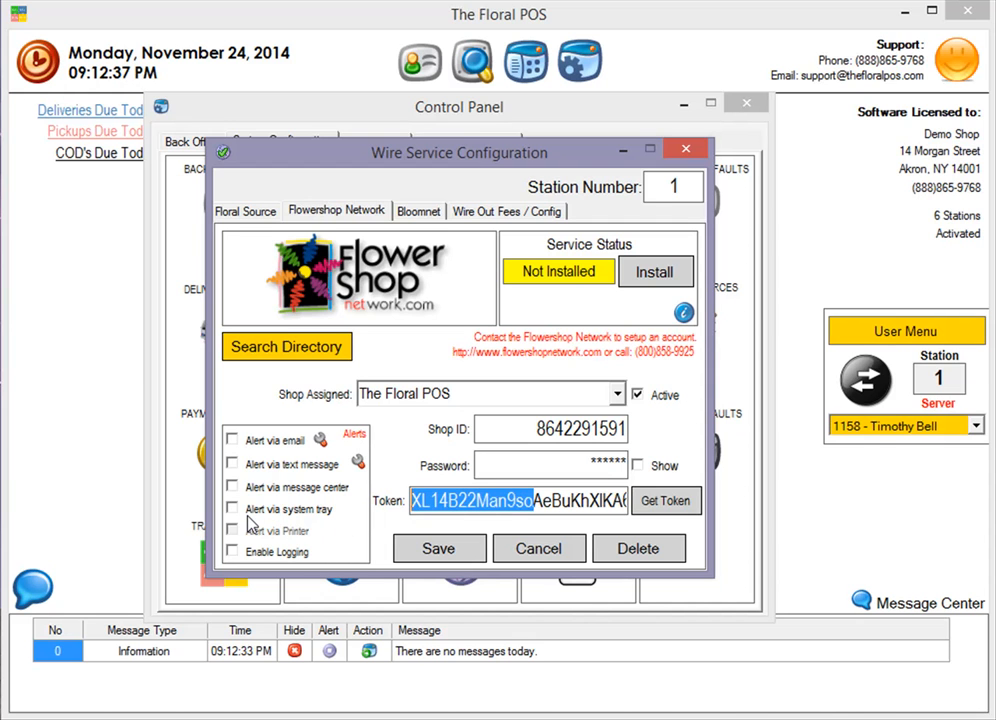
Enable both the system tray and message center alerts for Flowershop Network.
left_click(232, 509)
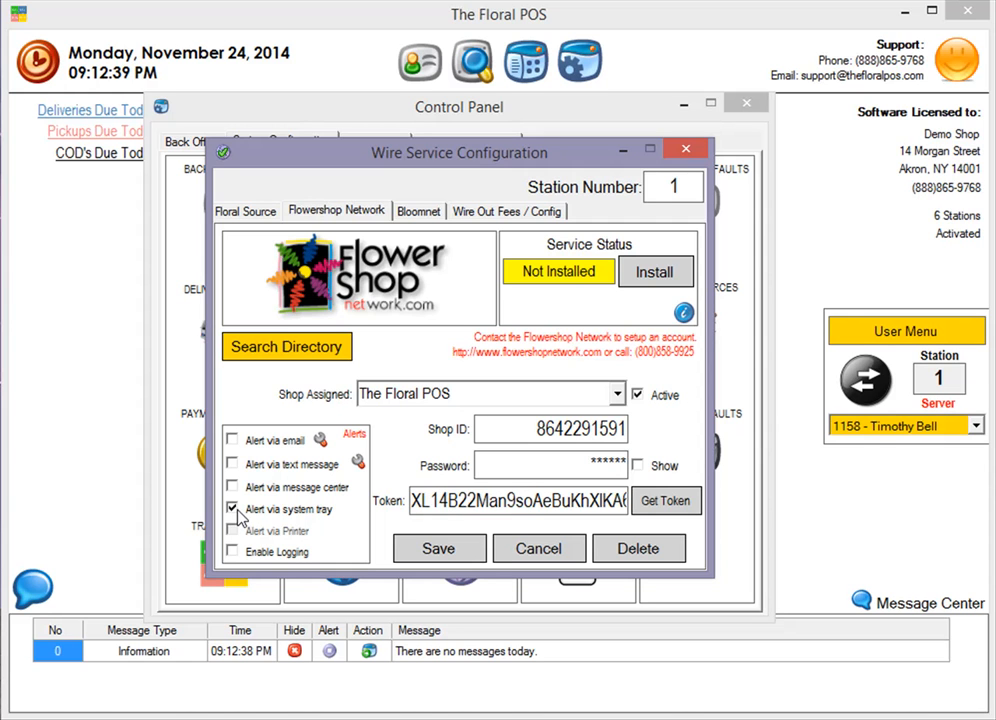
left_click(232, 487)
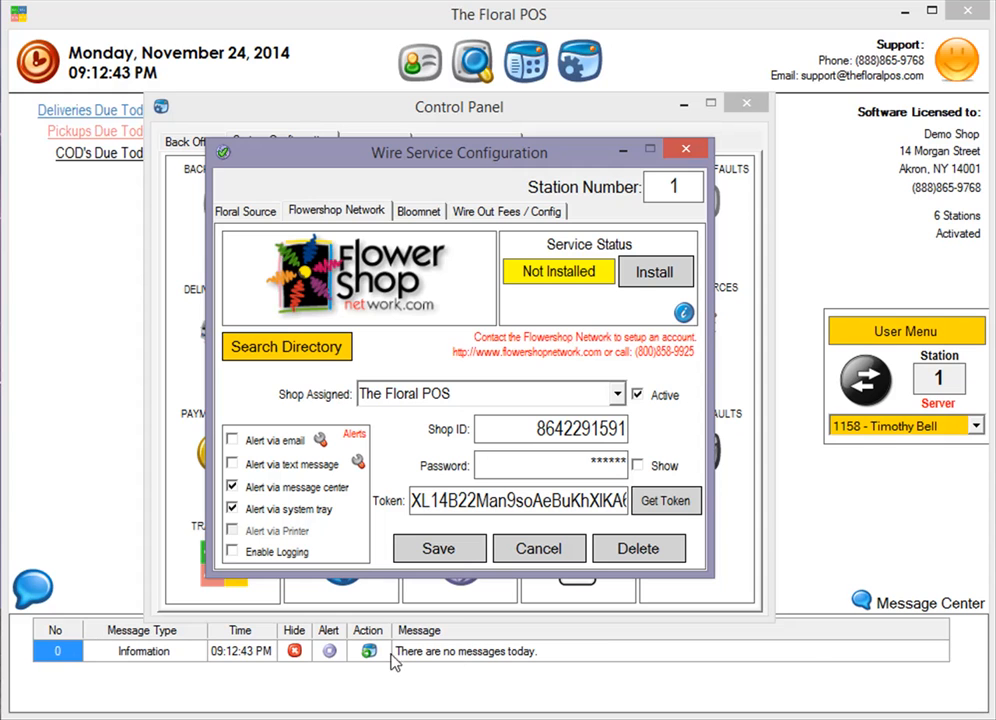
mouse_move(620, 649)
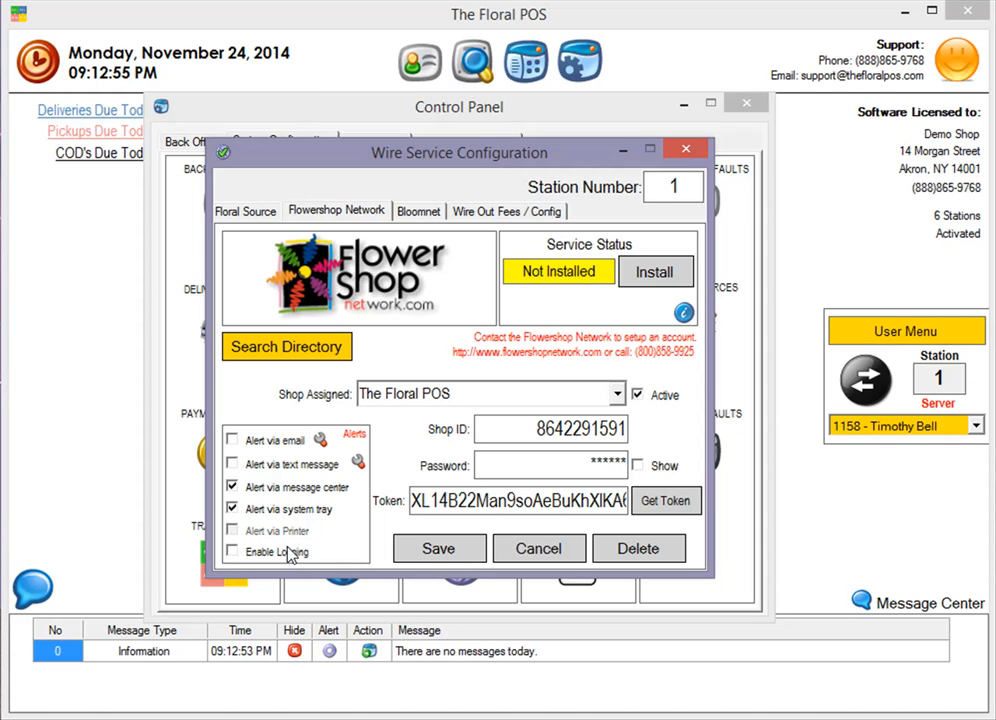
mouse_move(330, 568)
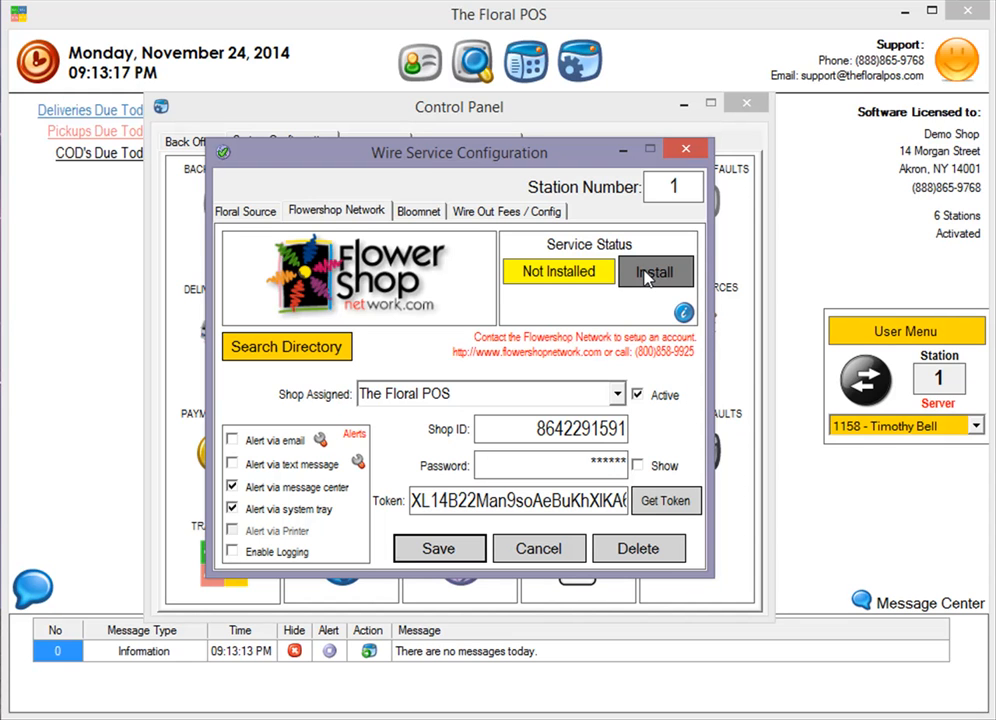
Install the Flowershop Network service until it shows Running, then close Wire Service Configuration.
left_click(655, 271)
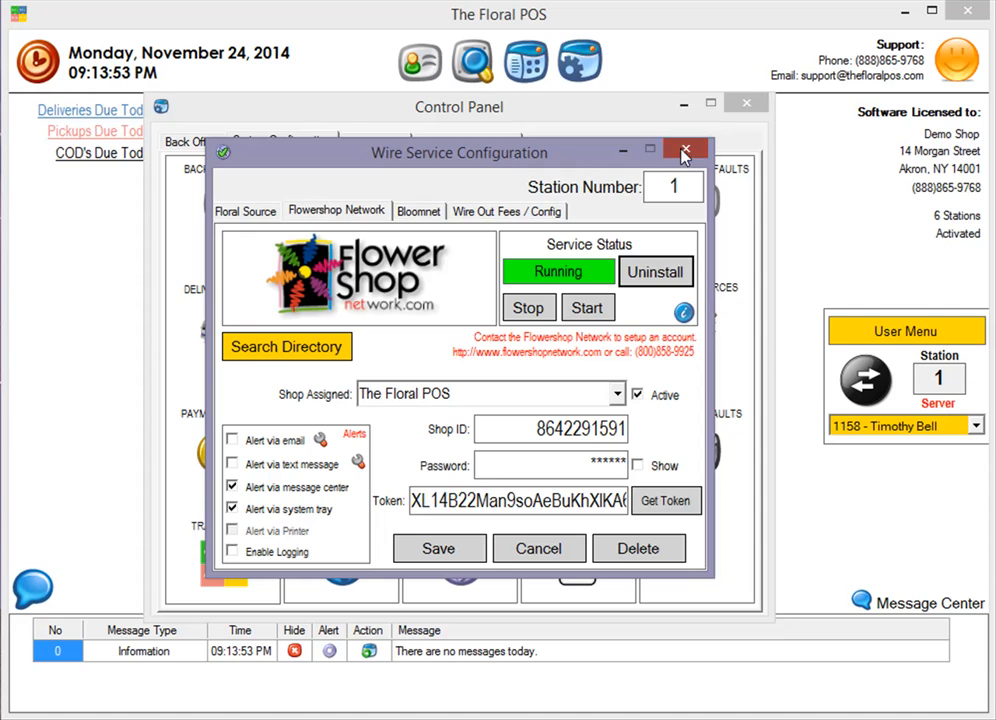
left_click(685, 150)
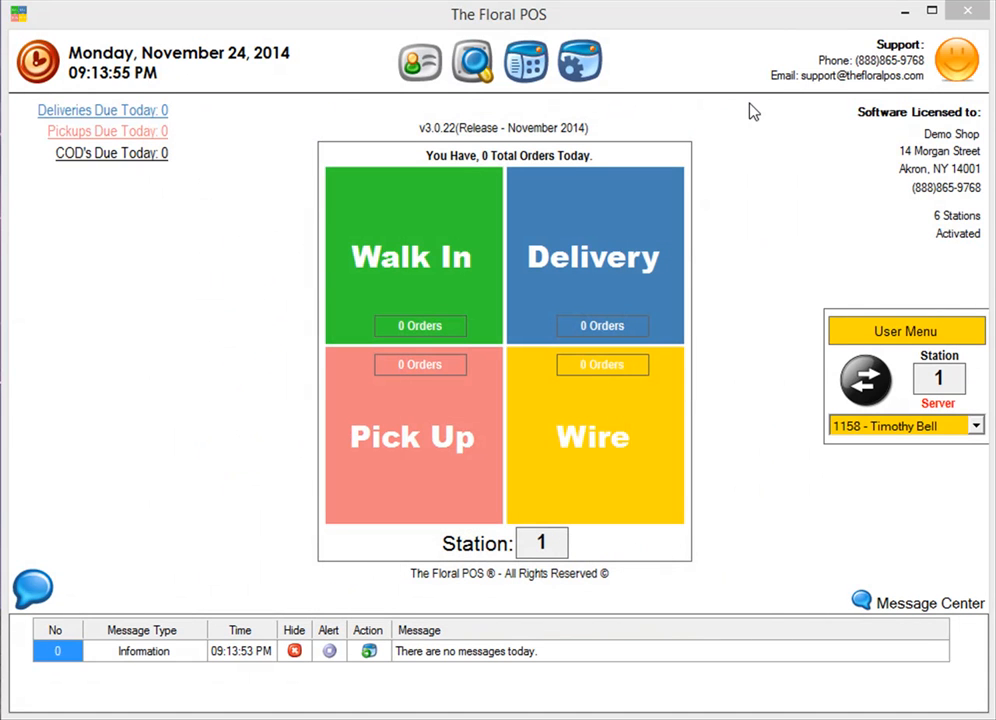